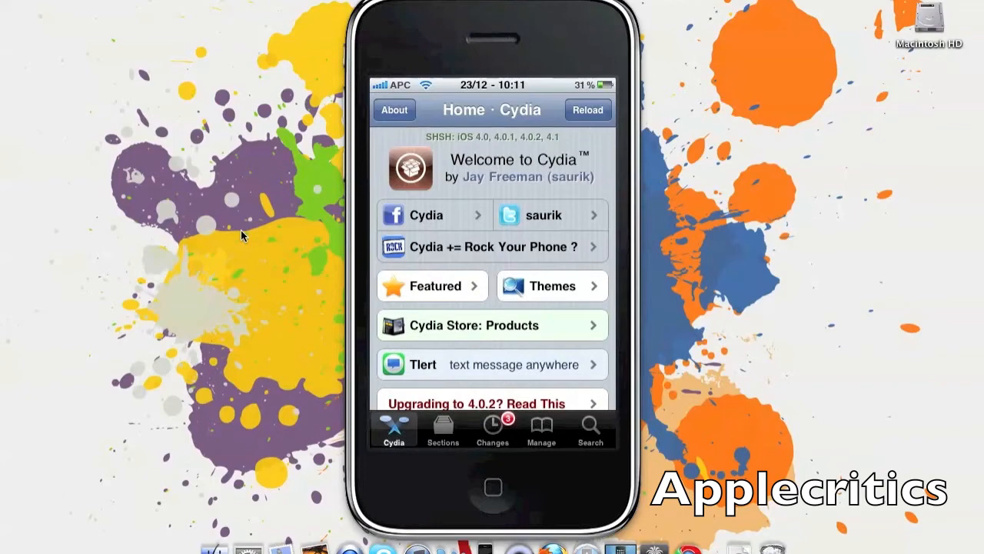
- Go to the Manage tab and open the Sources list
click(542, 430)
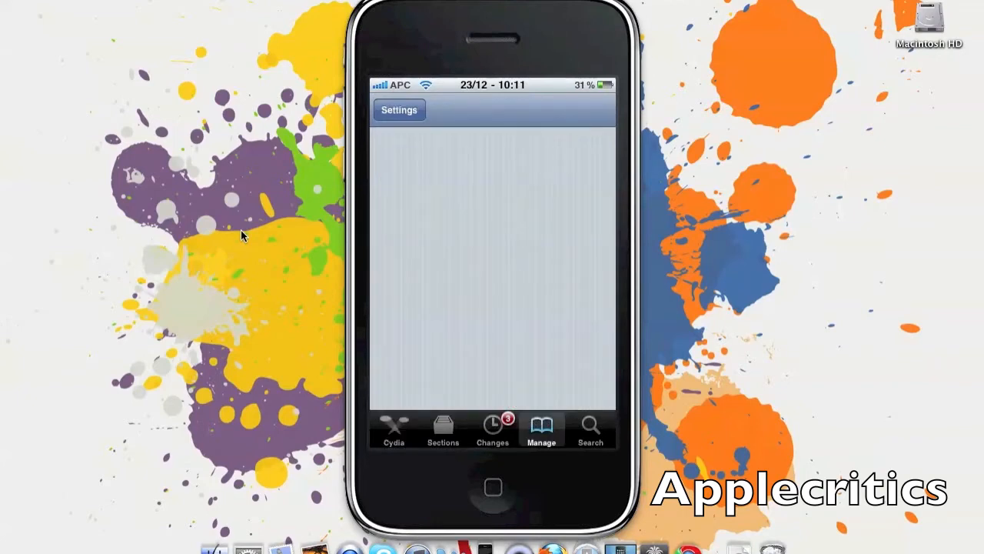
click(542, 433)
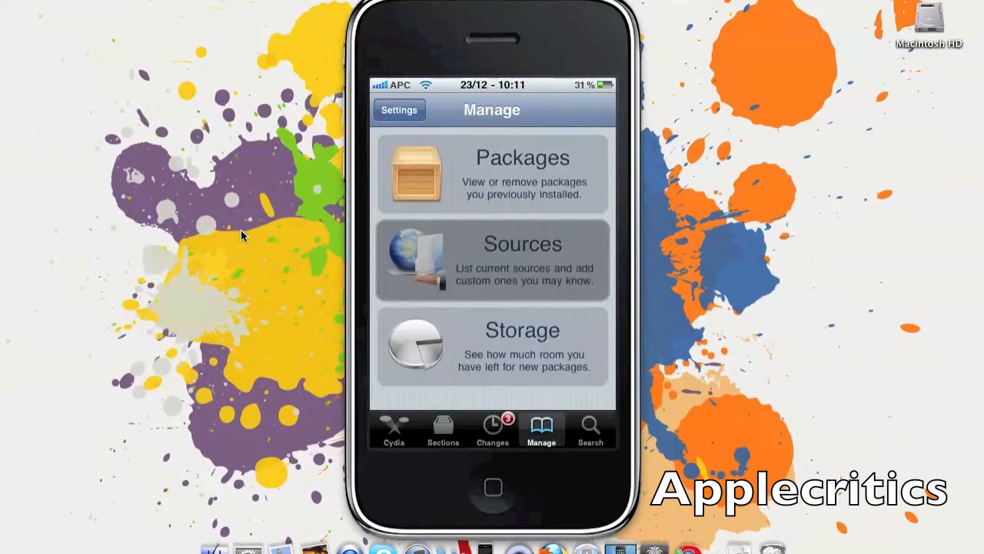
click(492, 260)
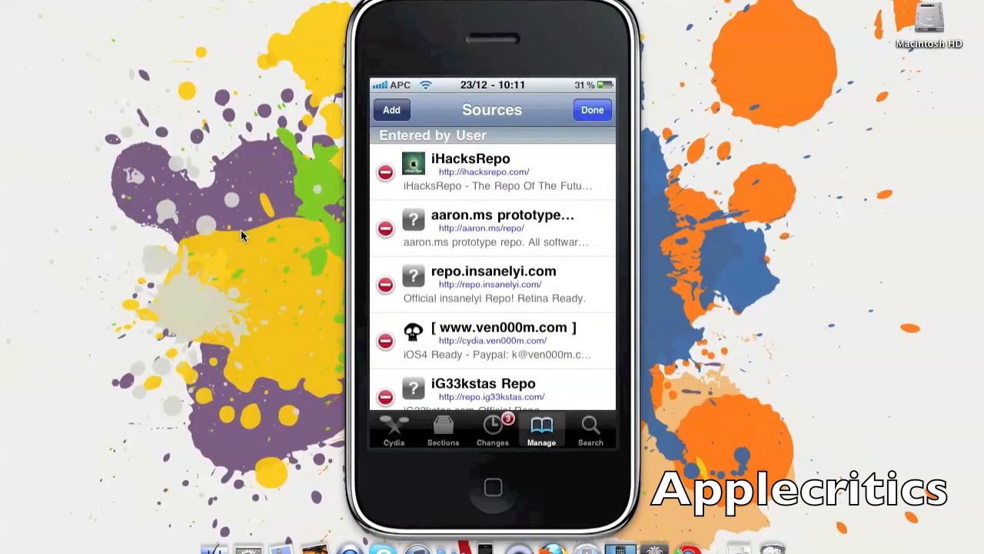
click(391, 111)
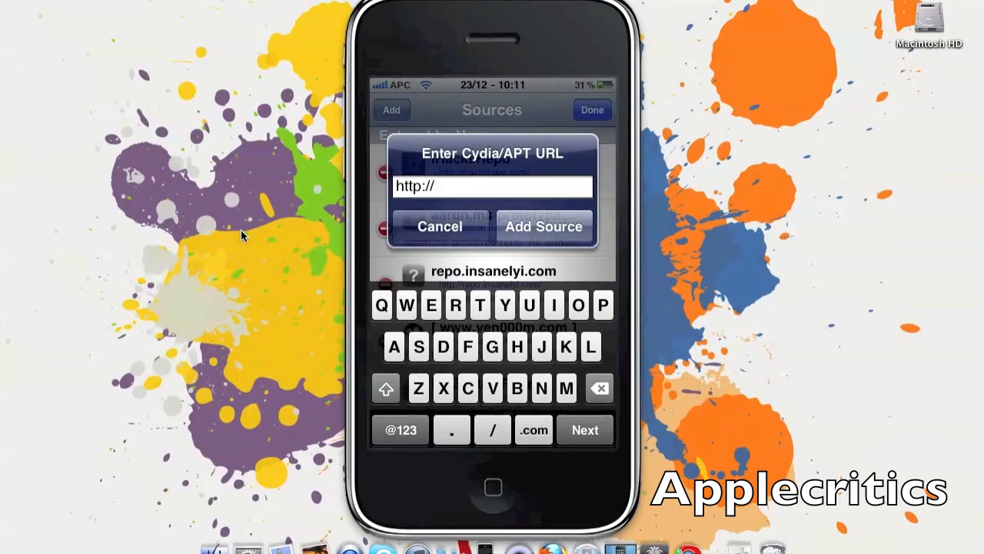
text(repo.)
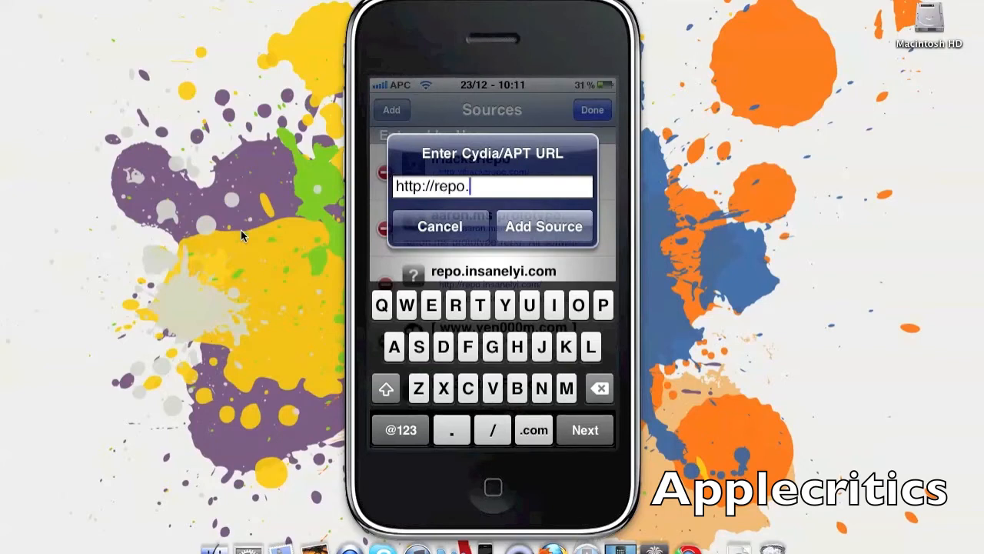
text(ig33ks)
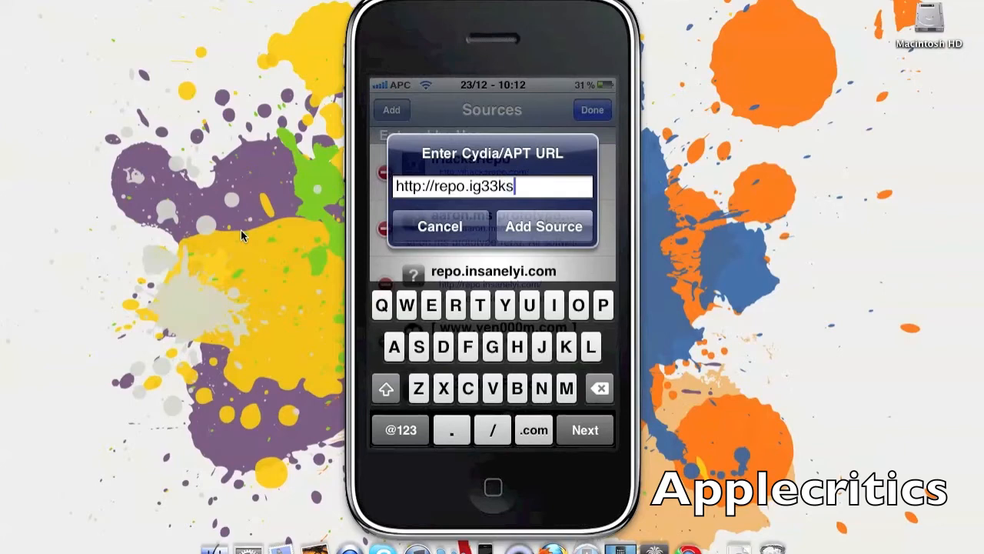
text(tas.com)
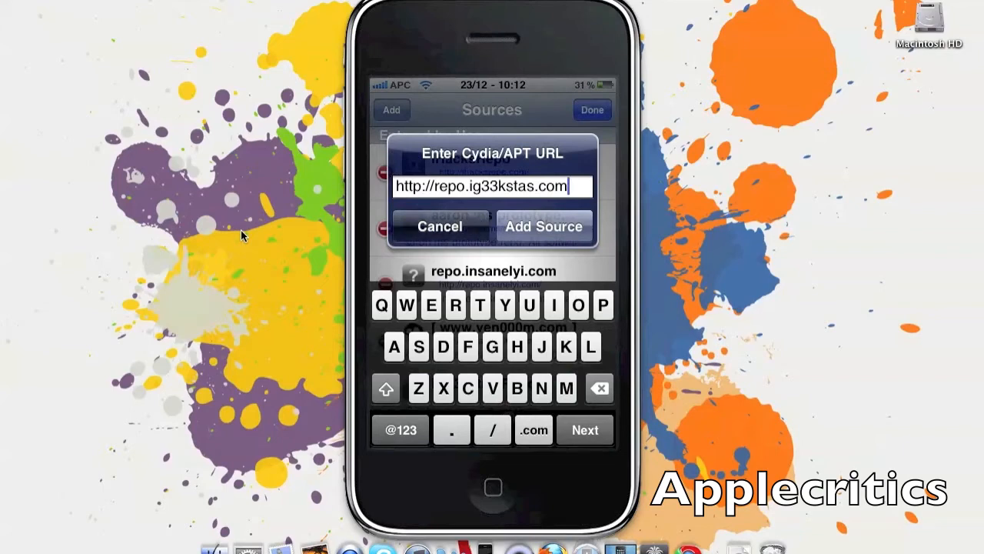
click(543, 226)
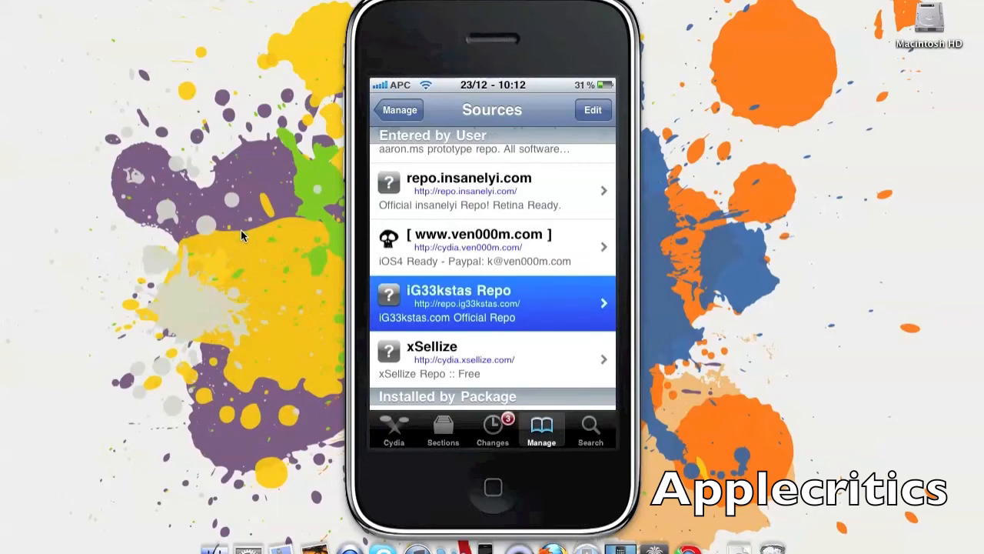
- Open the iG33kstas Repo's packages and scroll down toward the Cydia Installer entry
click(492, 303)
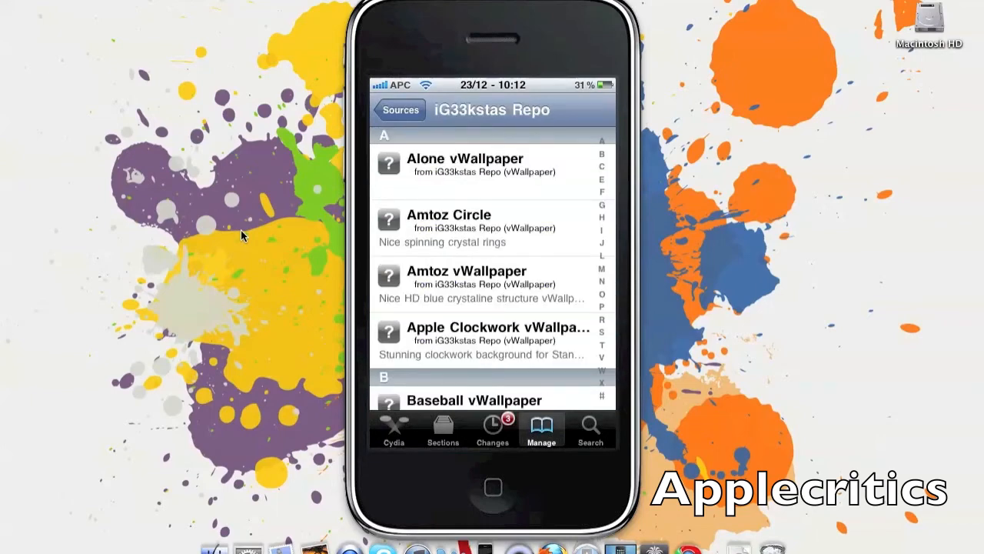
scroll(down, 3)
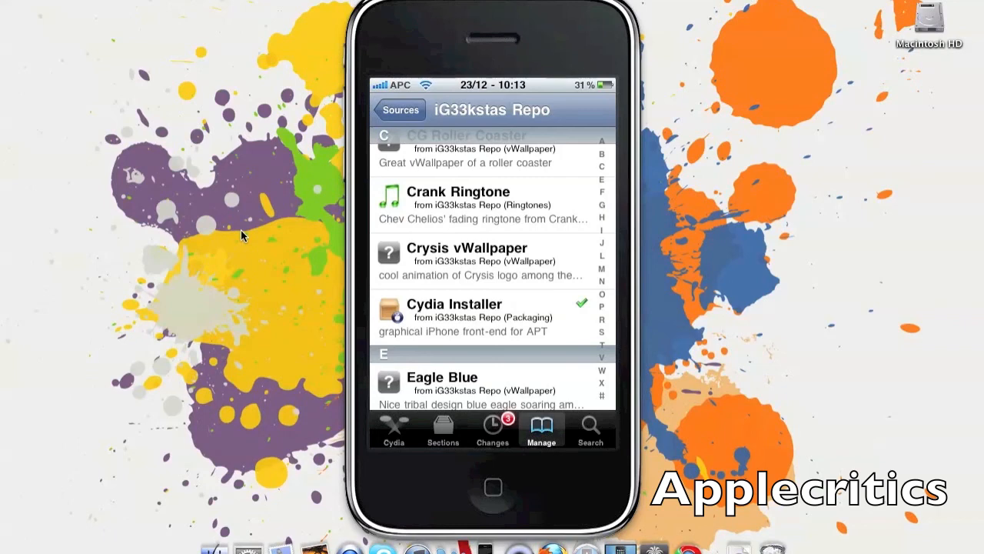
- Return to Cydia's Home tab while it reloads its data
click(394, 431)
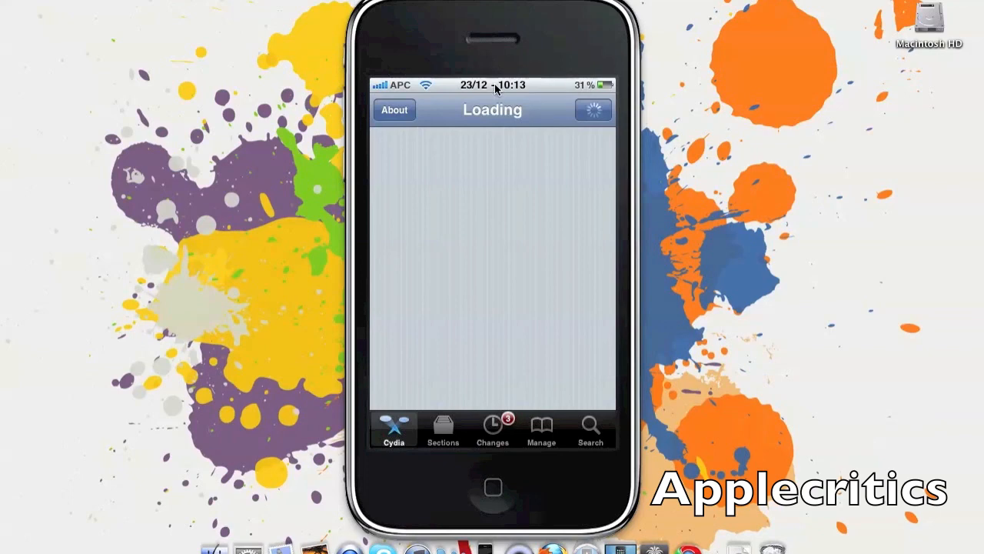
mouse_move(517, 68)
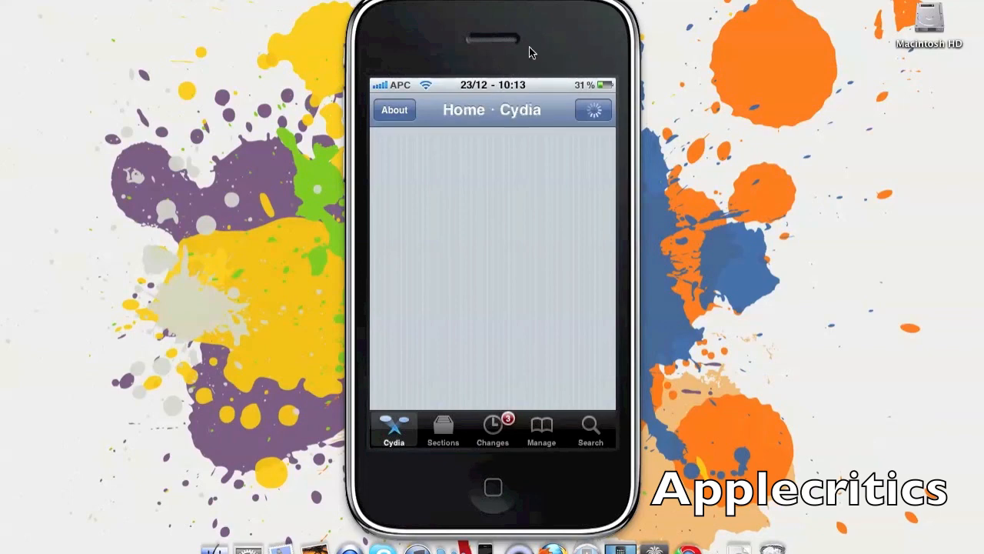
mouse_move(547, 21)
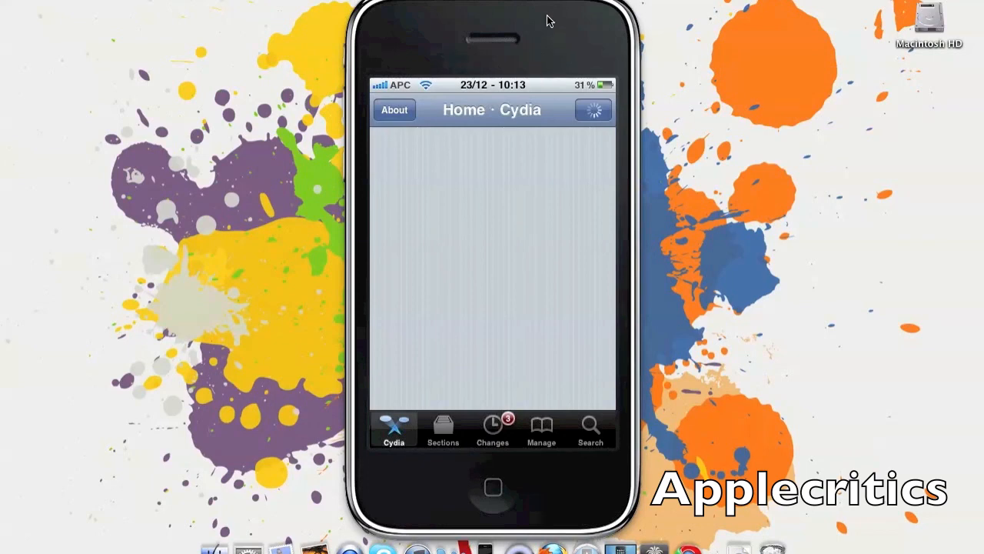